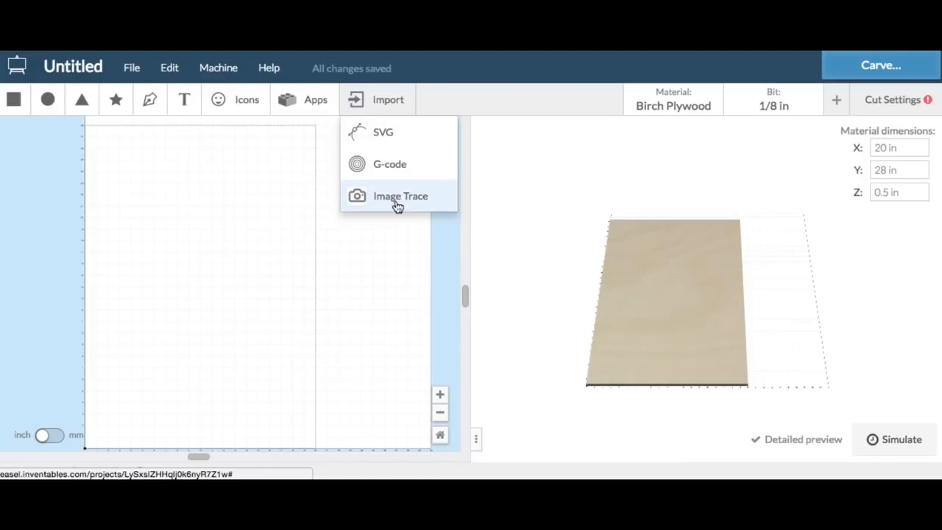
- Upload the deer head image into Image Trace and raise the threshold to 66
{"action": "left_click", "coordinate": [401, 196]}
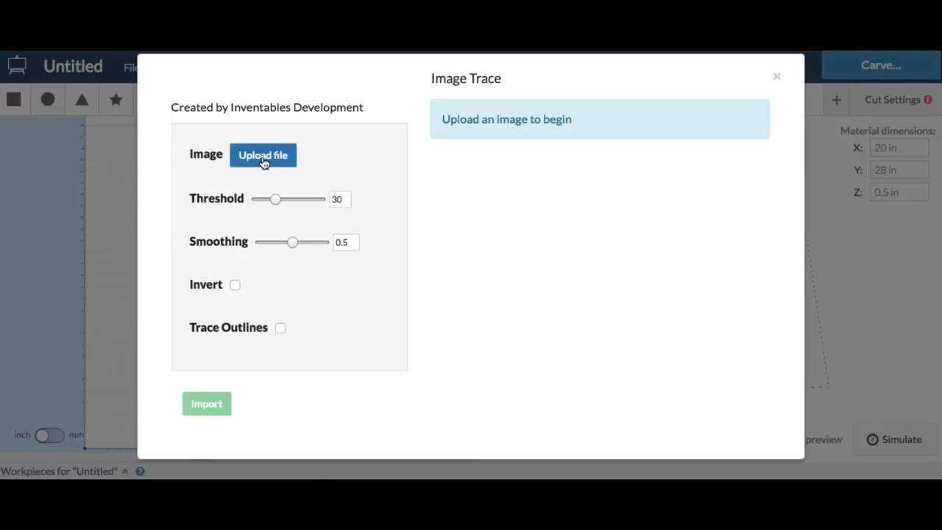
{"action": "left_click", "coordinate": [262, 154]}
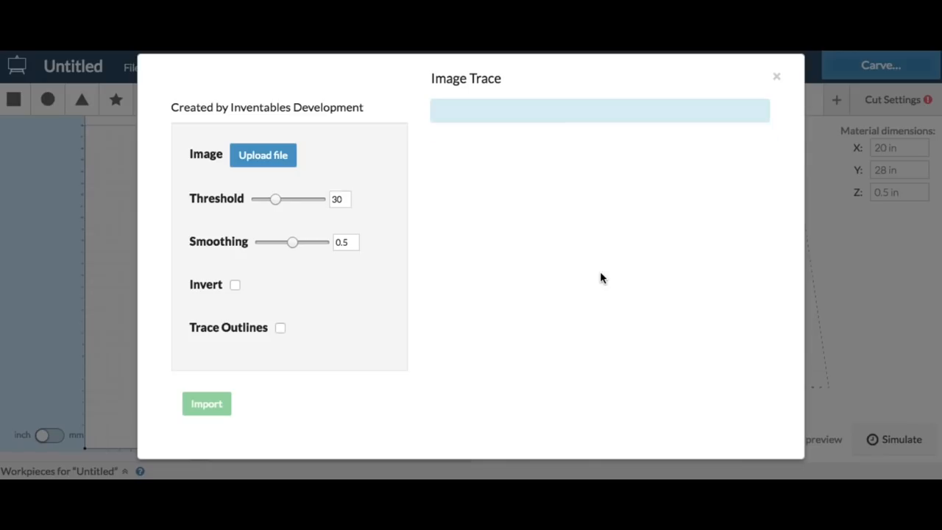
{"action": "left_click_drag", "start_coordinate": [274, 200], "coordinate": [295, 200]}
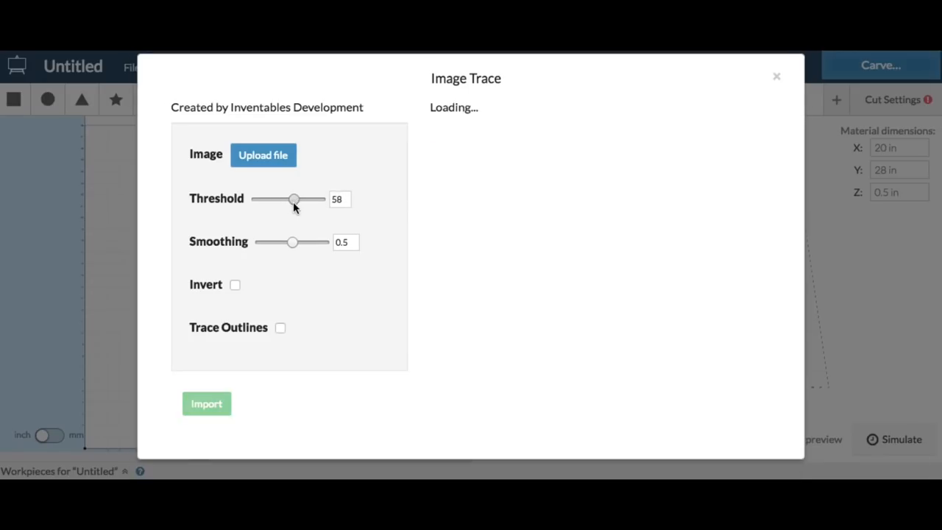
{"action": "left_click_drag", "start_coordinate": [294, 200], "coordinate": [297, 200]}
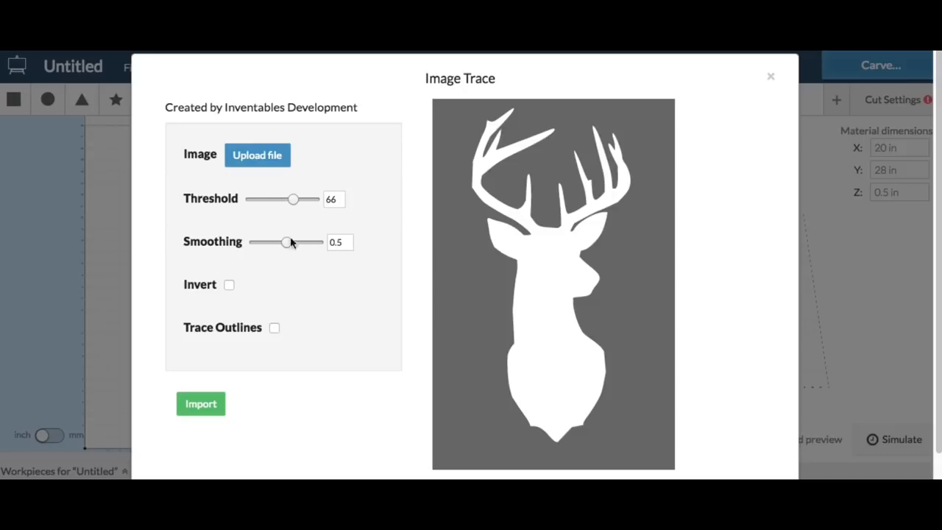
- Trace the deer as an inverted outline-only silhouette and import it onto the canvas
{"action": "left_click", "coordinate": [230, 286]}
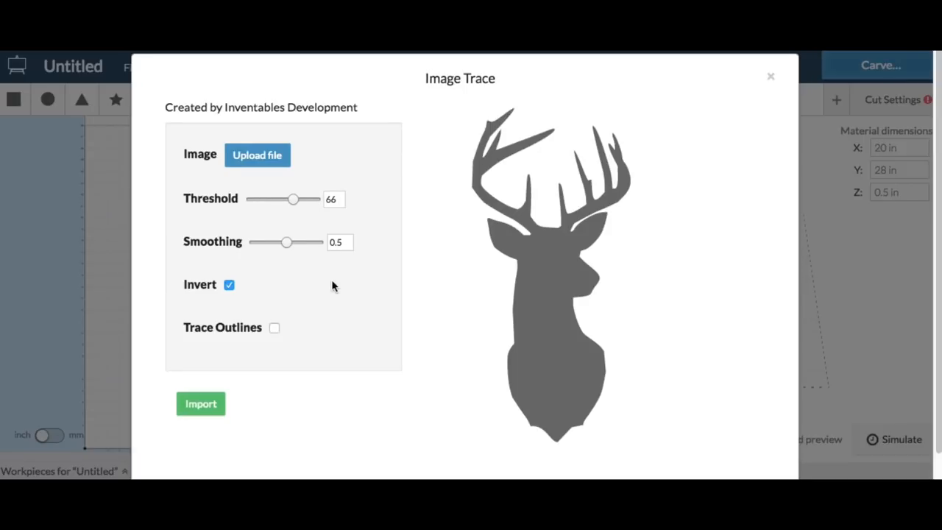
{"action": "left_click", "coordinate": [274, 327]}
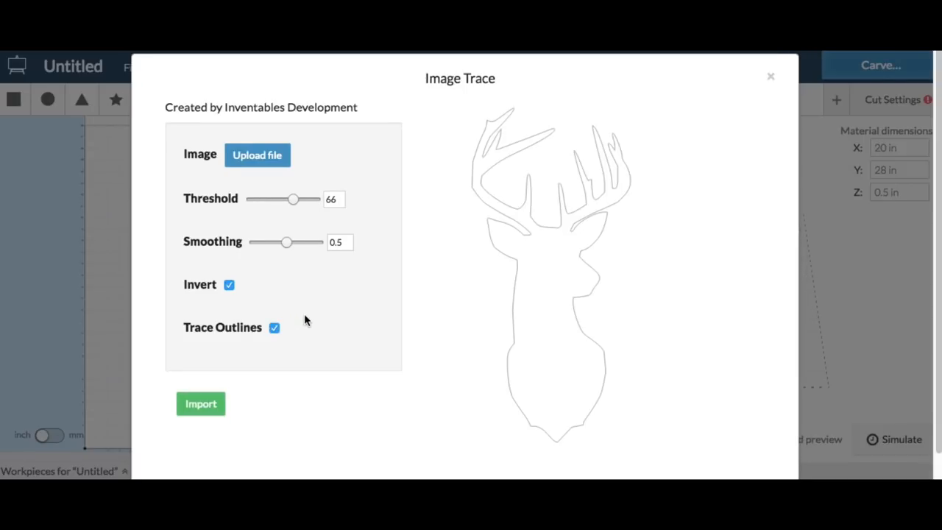
{"action": "left_click", "coordinate": [200, 403]}
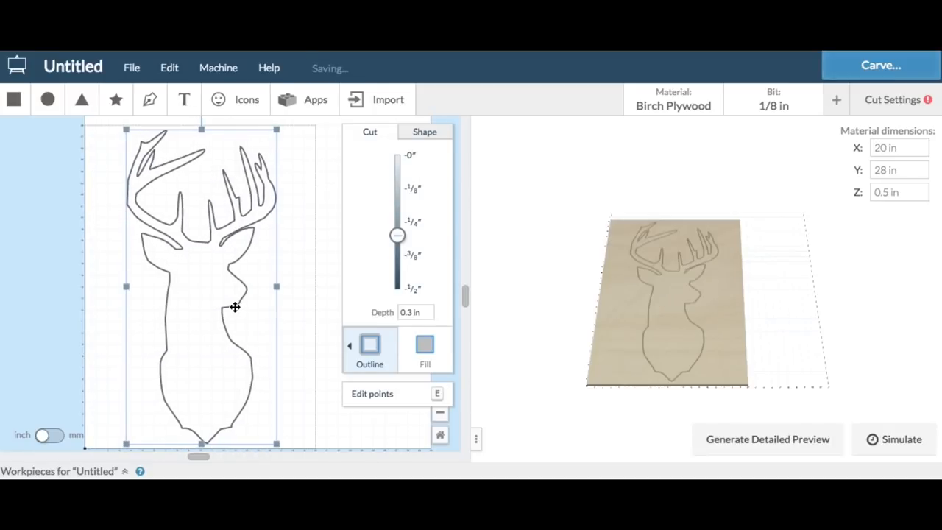
{"action": "left_click", "coordinate": [767, 438]}
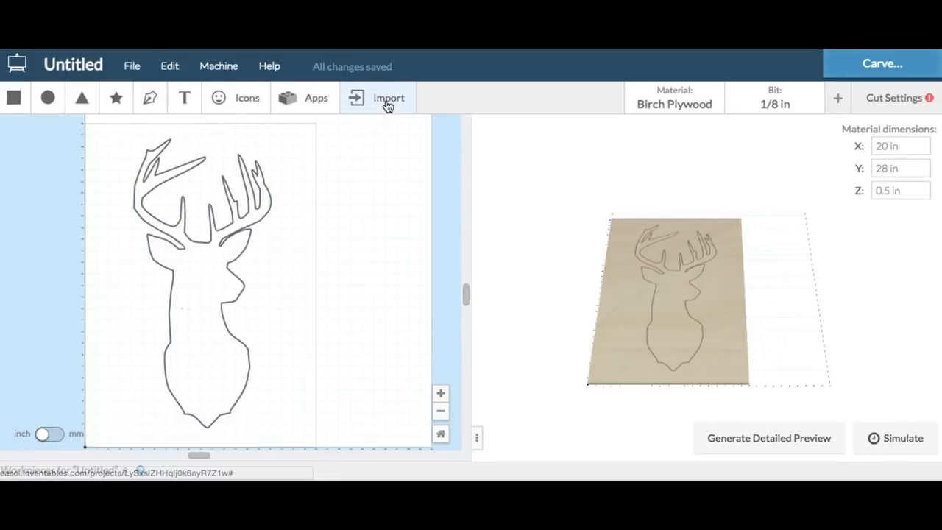
- Upload the 'May your days be merry and bright' lettering image into Image Trace
{"action": "left_click", "coordinate": [389, 97]}
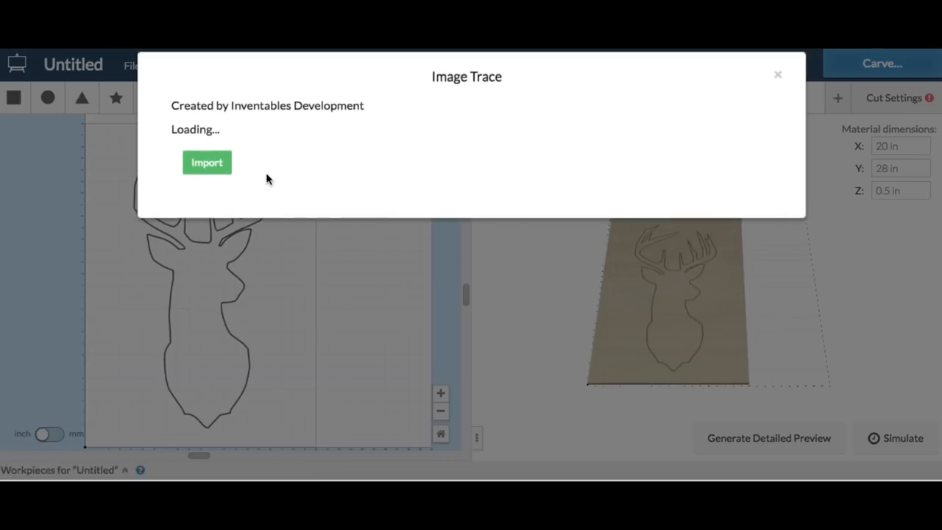
{"action": "left_click", "coordinate": [206, 162]}
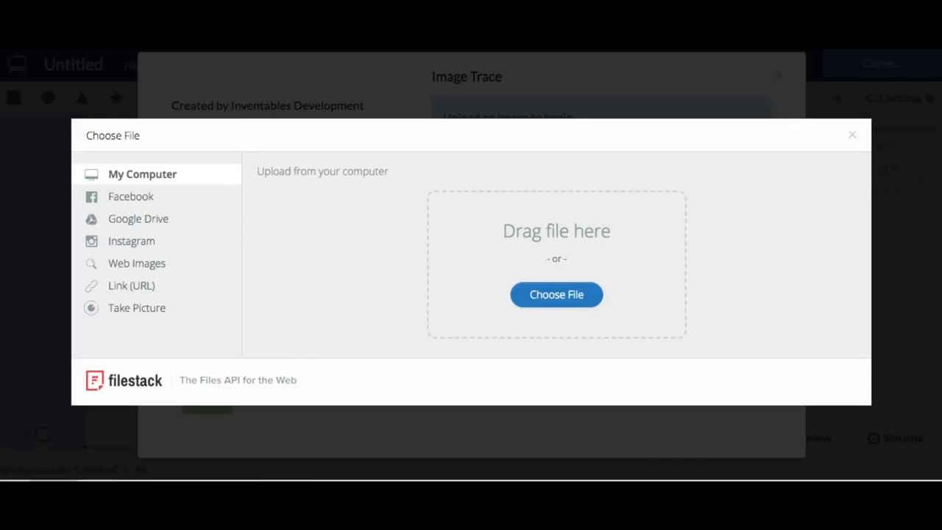
{"action": "left_click_drag", "start_coordinate": [874, 228], "coordinate": [602, 271]}
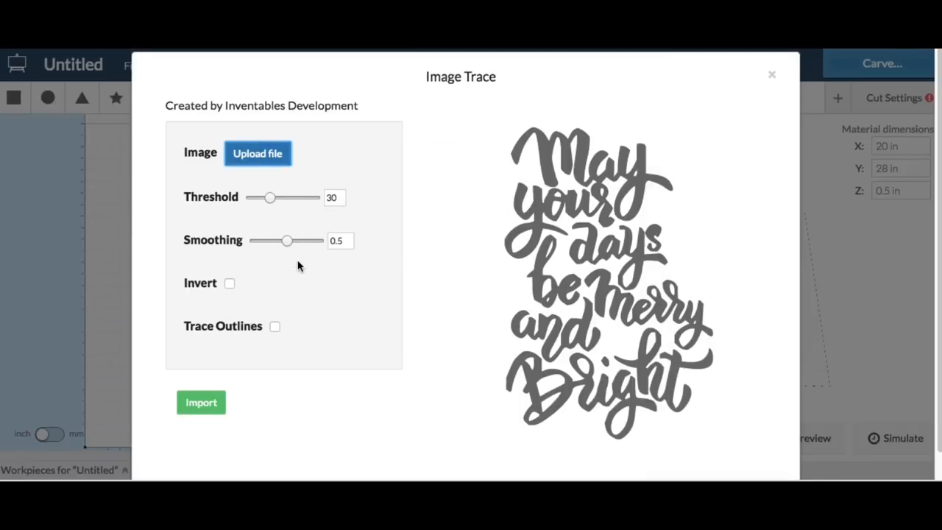
- Compare outline tracing, keep the lettering solid, and import it beside the deer
{"action": "left_click", "coordinate": [275, 327]}
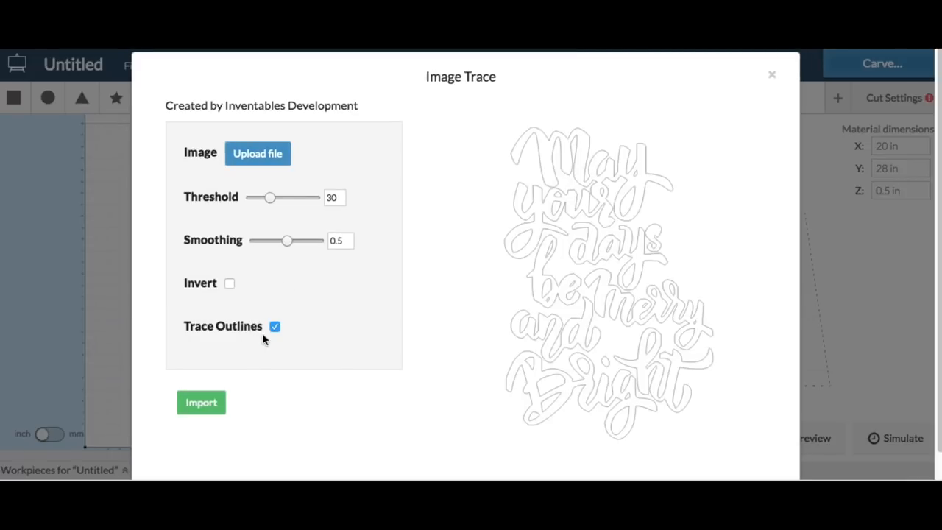
{"action": "left_click", "coordinate": [274, 327]}
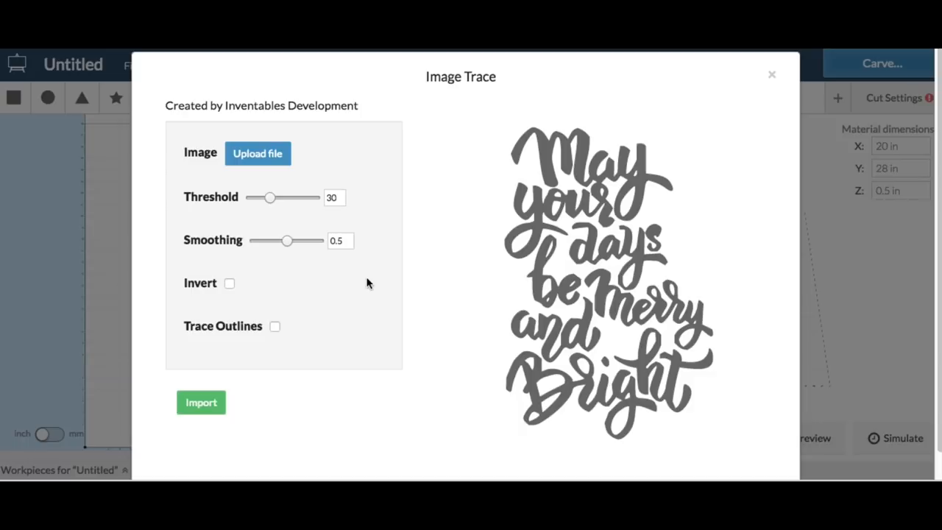
{"action": "left_click", "coordinate": [201, 402]}
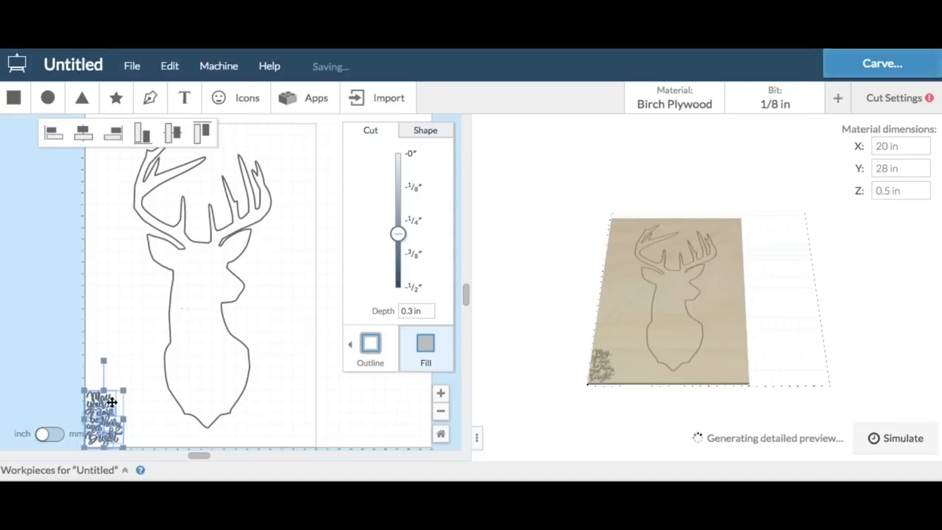
- Move the lettering onto the deer's neck and enlarge it to fill that area
{"action": "left_click_drag", "start_coordinate": [103, 404], "coordinate": [200, 283]}
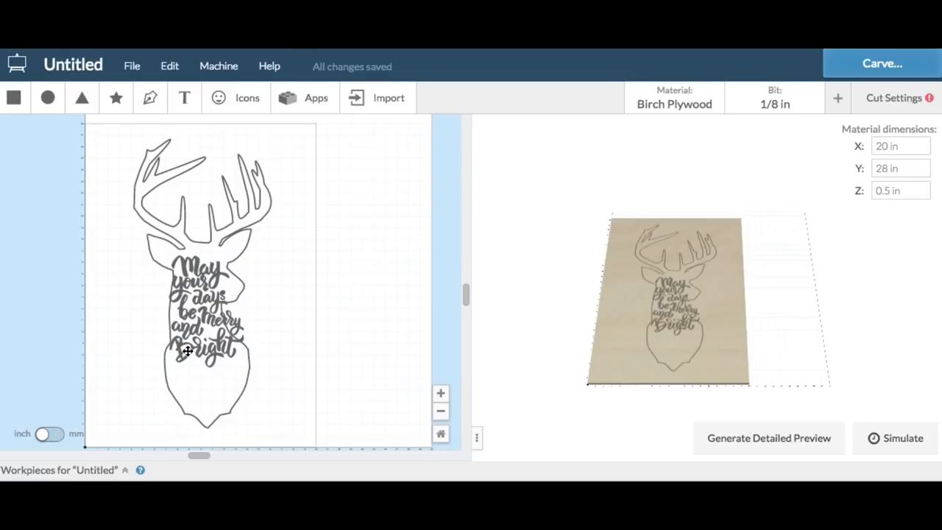
{"action": "left_click", "coordinate": [209, 350]}
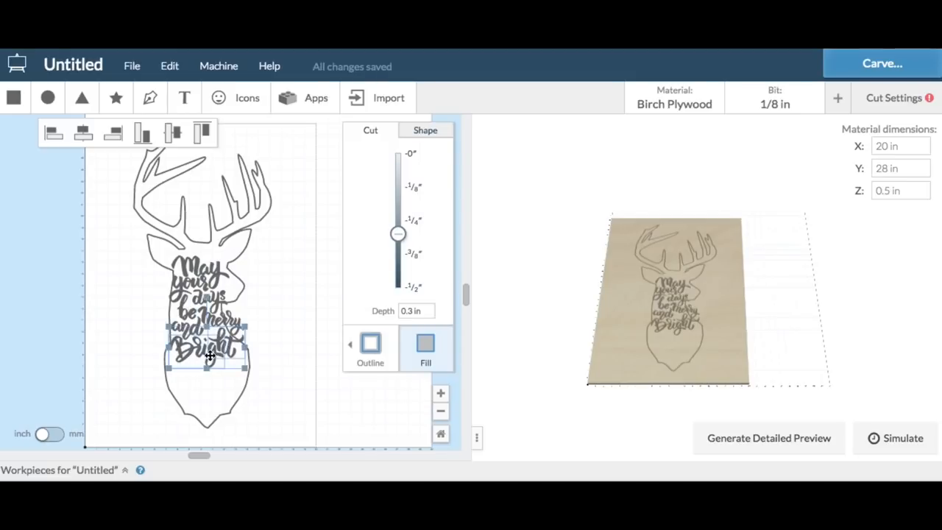
{"action": "left_click_drag", "start_coordinate": [209, 341], "coordinate": [212, 390]}
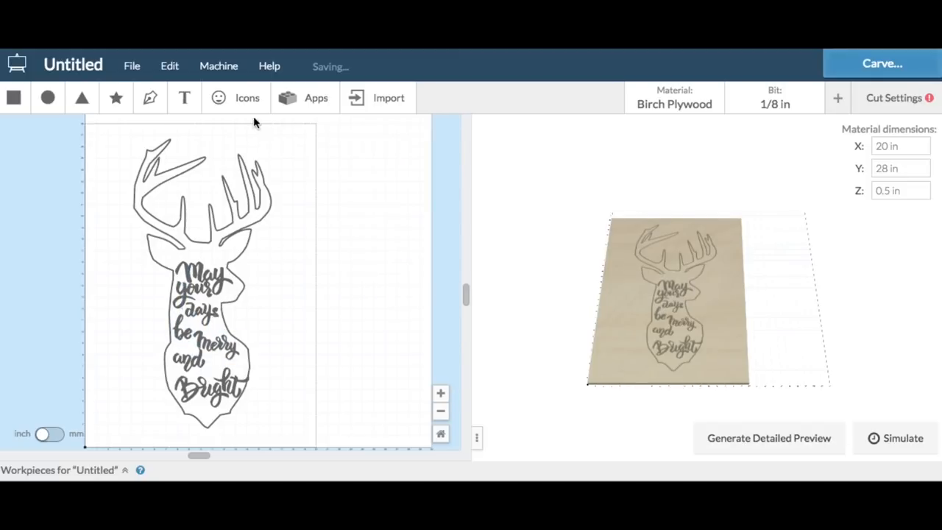
- Insert a star icon above 'May' and paste a second copy beside it
{"action": "left_click", "coordinate": [114, 97]}
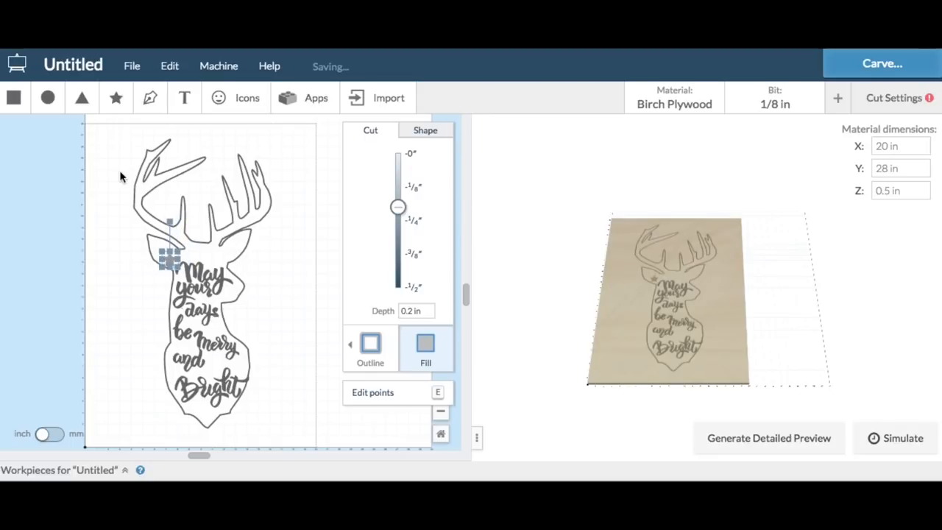
{"action": "left_click", "coordinate": [170, 64]}
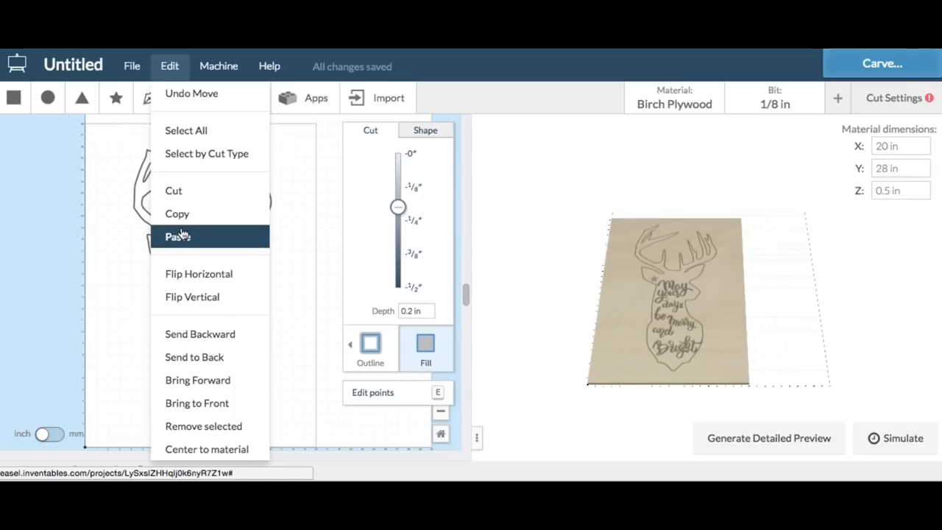
{"action": "left_click", "coordinate": [176, 236]}
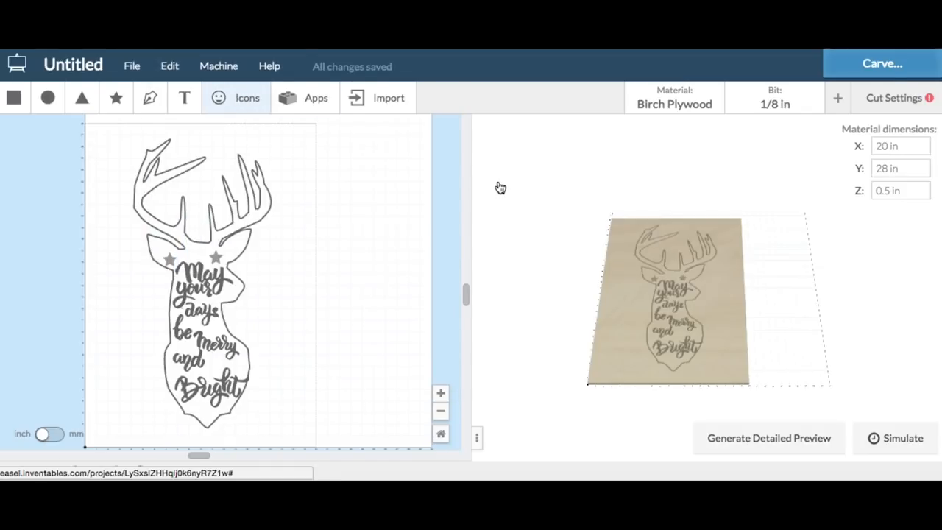
- Insert a snowflake icon from the library and paste a second one near 'Bright'
{"action": "left_click", "coordinate": [236, 97]}
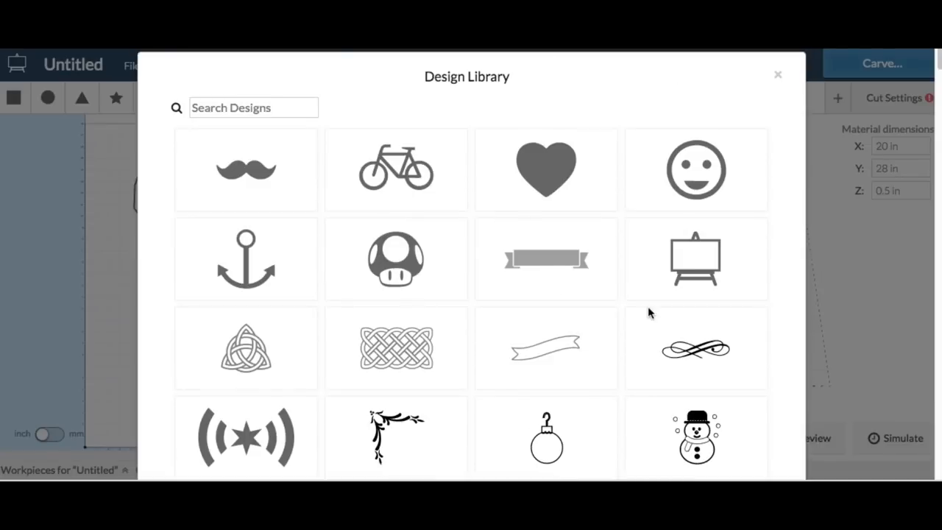
{"action": "scroll", "scroll_direction": "down", "scroll_amount": 3}
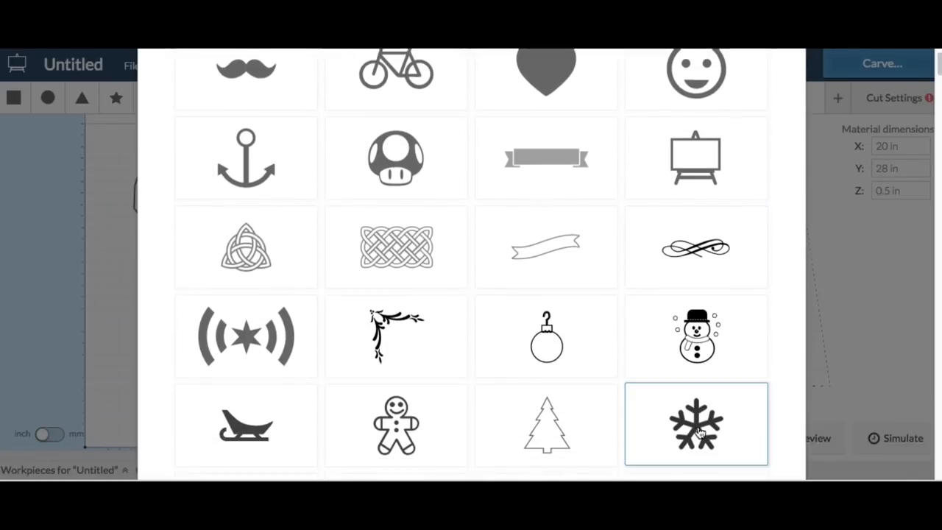
{"action": "left_click", "coordinate": [694, 424]}
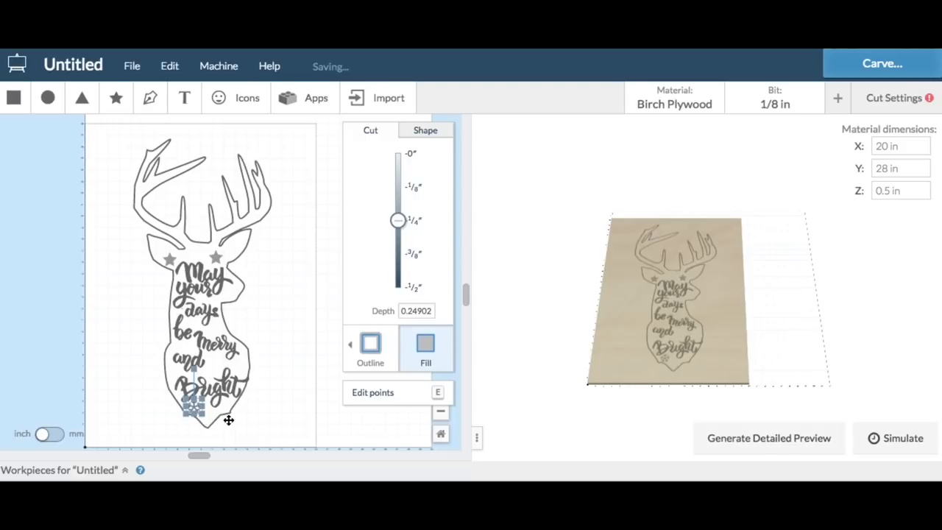
{"action": "left_click", "coordinate": [170, 65]}
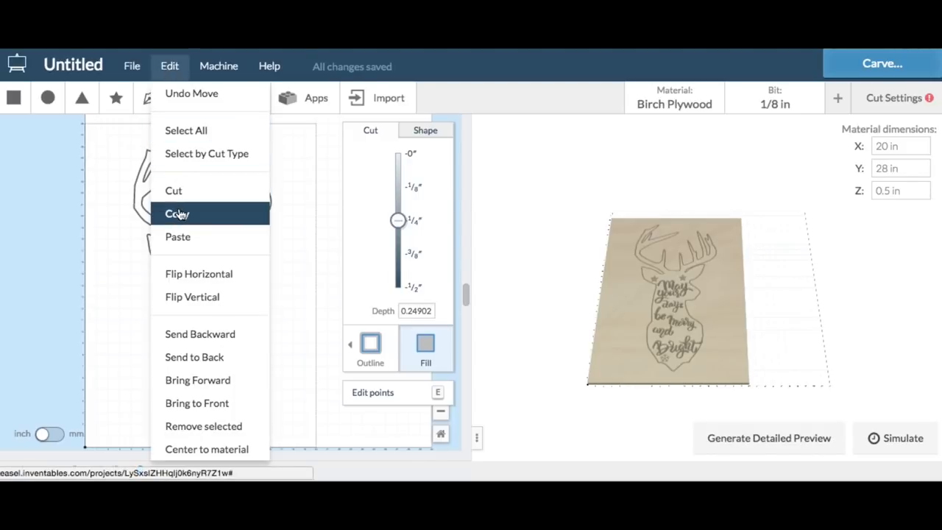
{"action": "mouse_move", "coordinate": [177, 236]}
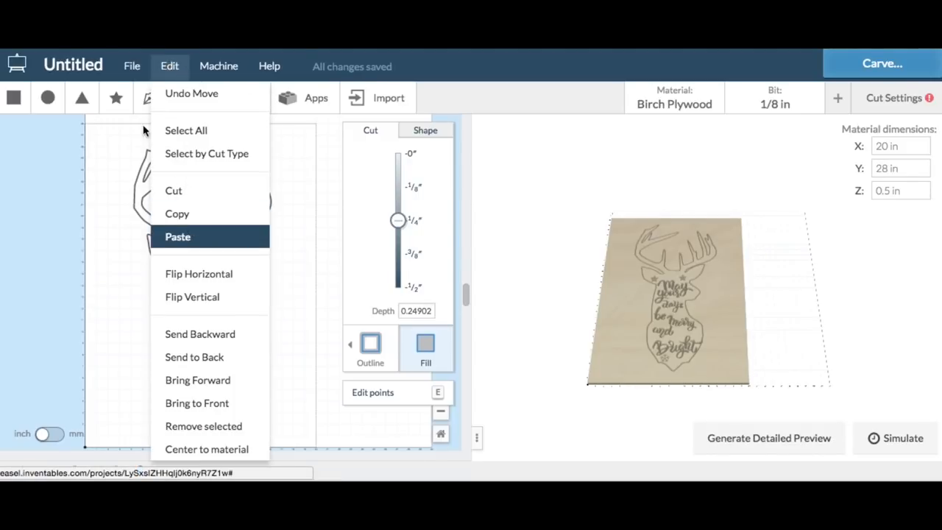
{"action": "left_click", "coordinate": [177, 235]}
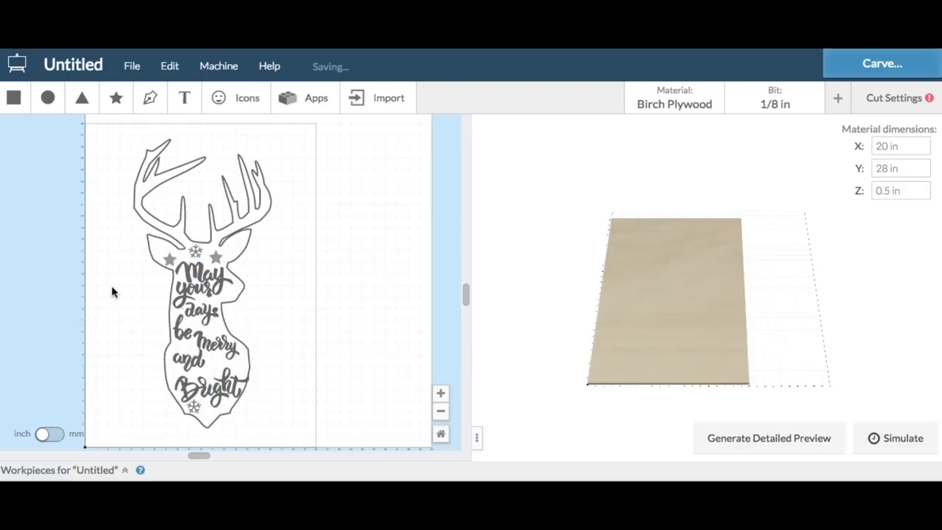
- Select the whole deer artwork and give it a shallow outline cut depth
{"action": "left_click", "coordinate": [51, 434]}
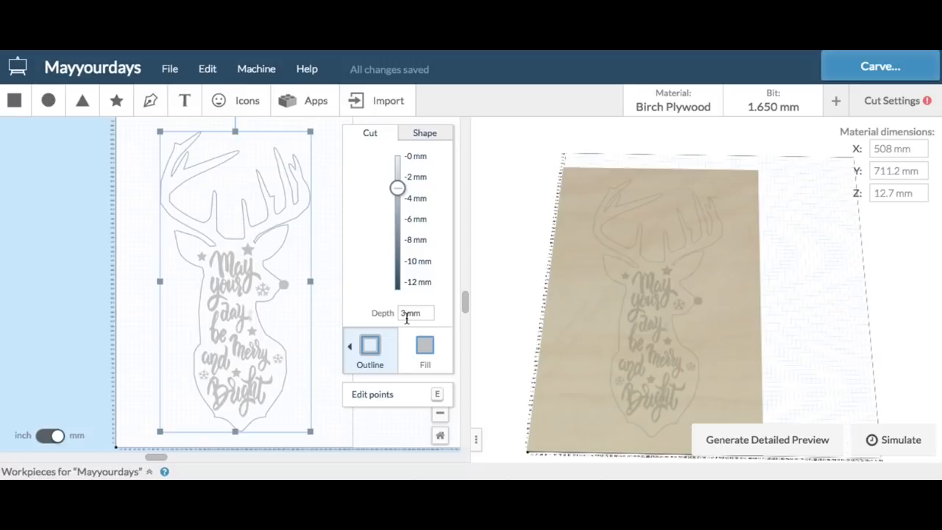
{"action": "left_click", "coordinate": [424, 351]}
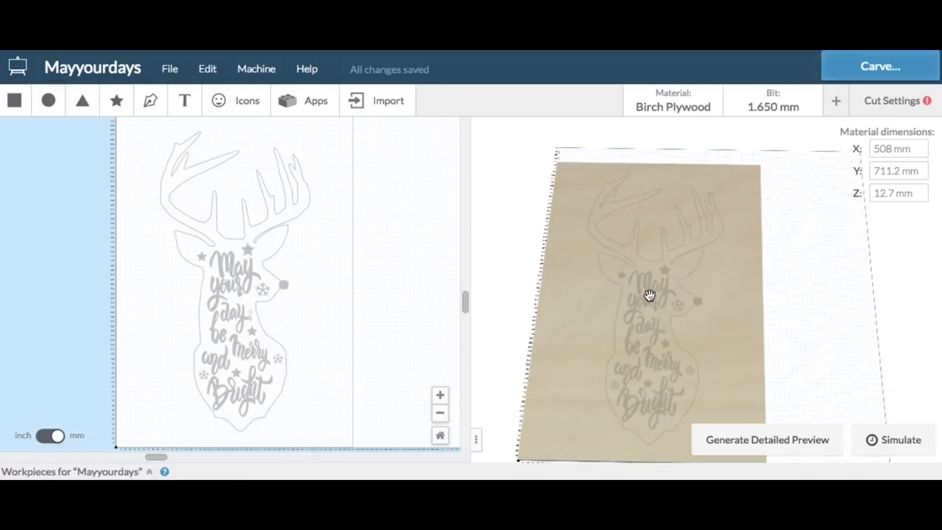
- Generate the detailed preview, run the carve simulation and advance its playback
{"action": "left_click", "coordinate": [767, 439]}
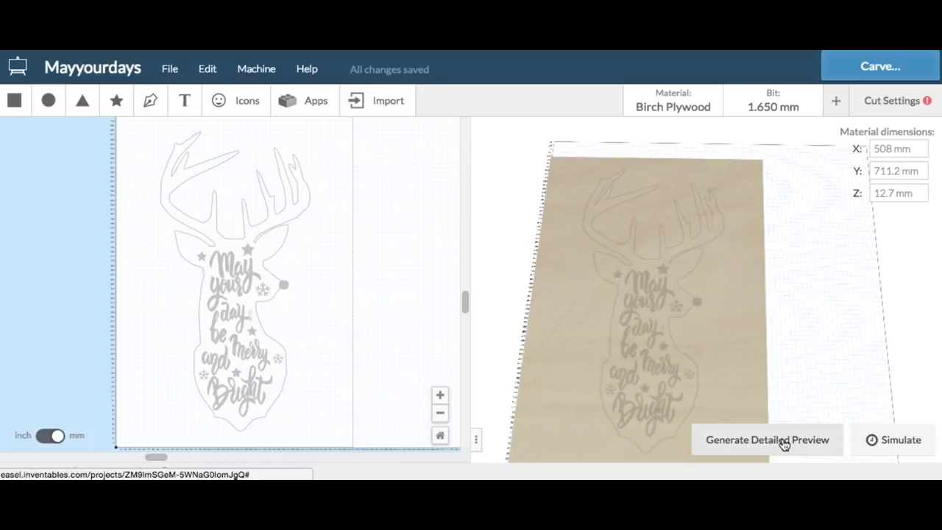
{"action": "left_click", "coordinate": [766, 438]}
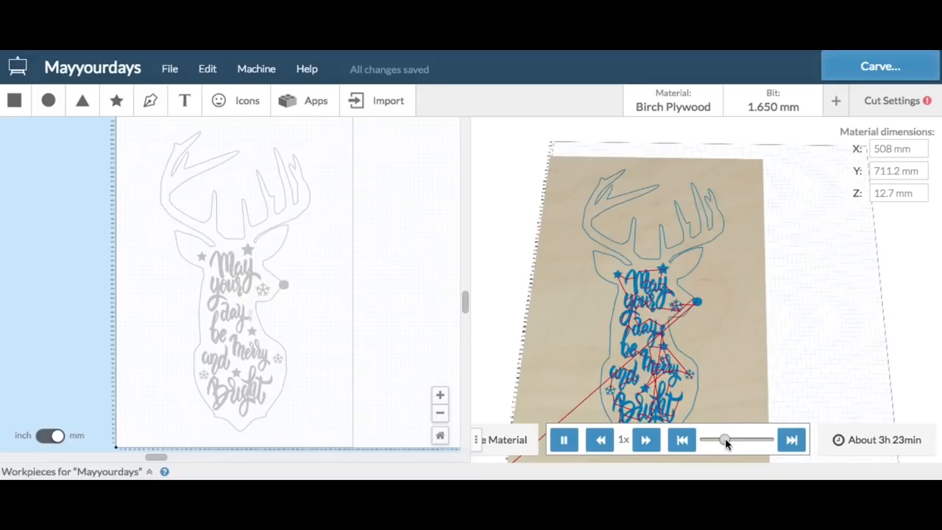
{"action": "left_click_drag", "start_coordinate": [724, 440], "coordinate": [750, 440]}
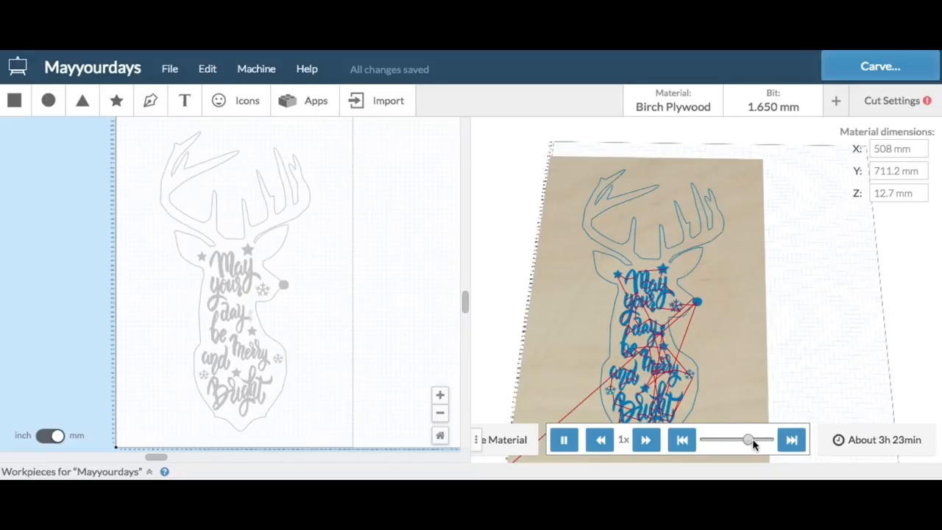